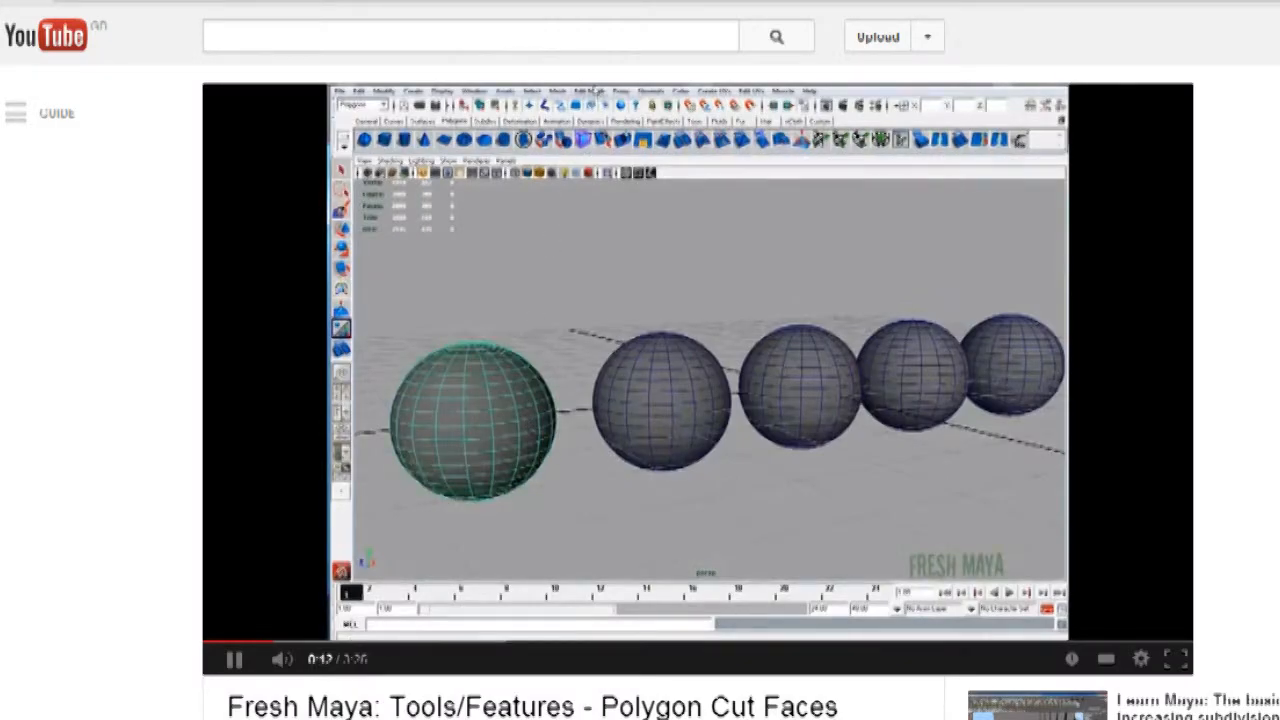
{"action": "left_click", "coordinate": [590, 91]}
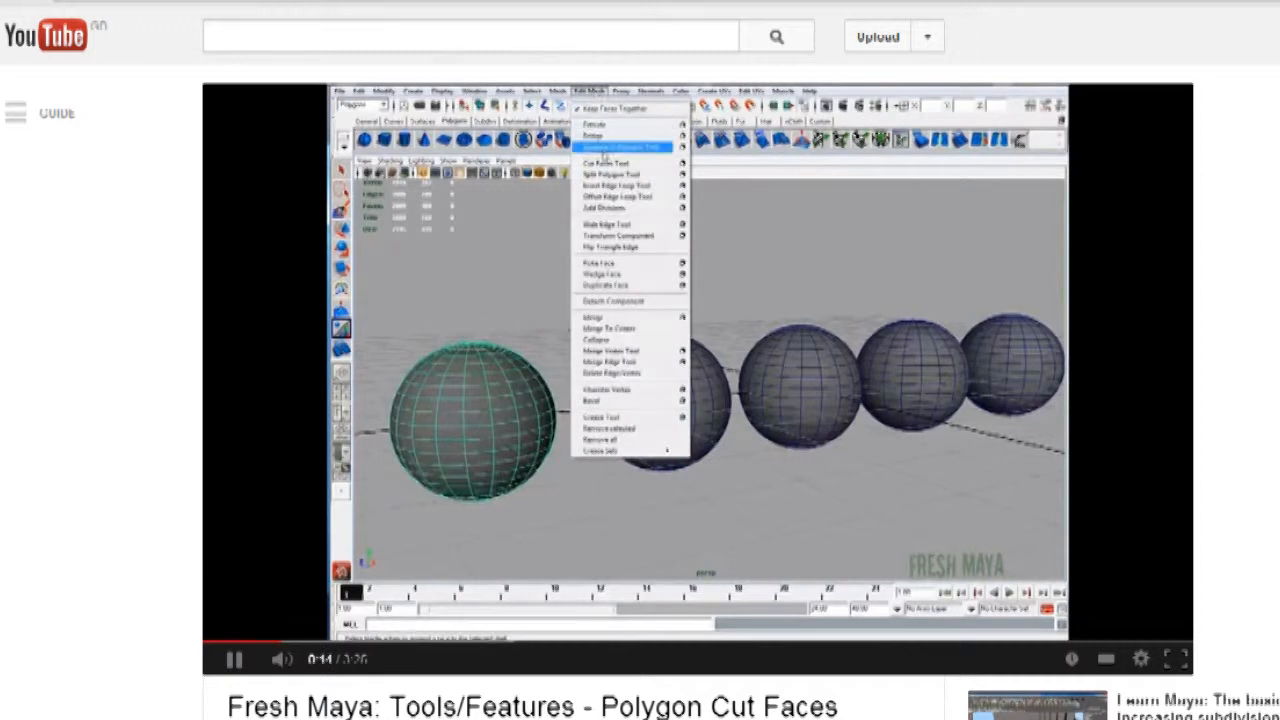